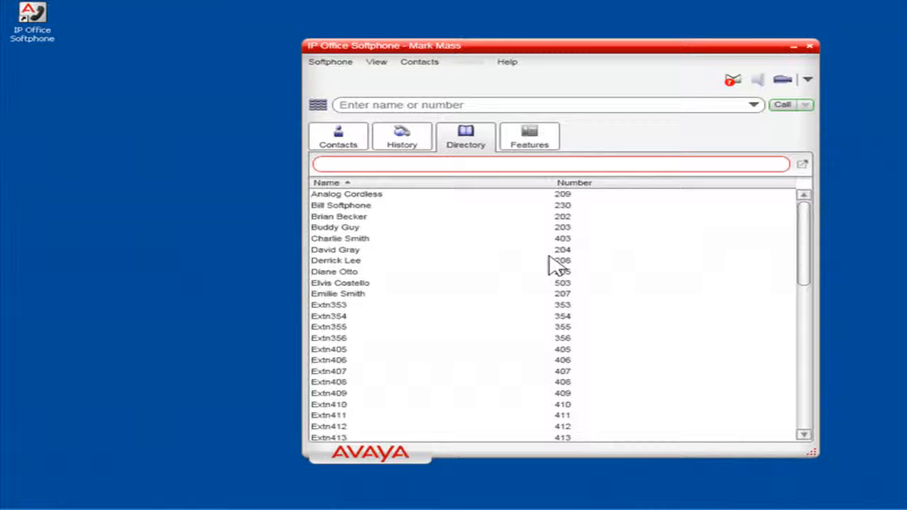
mouse_move(454, 187)
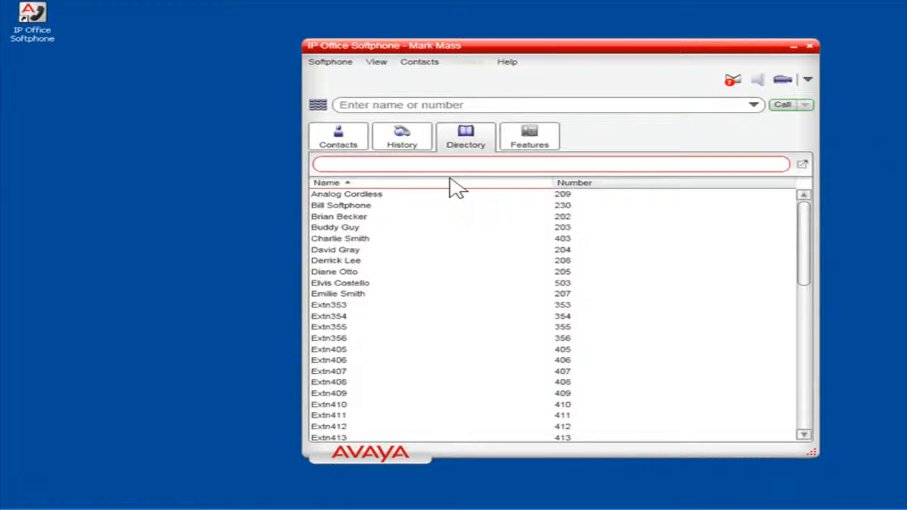
click(402, 136)
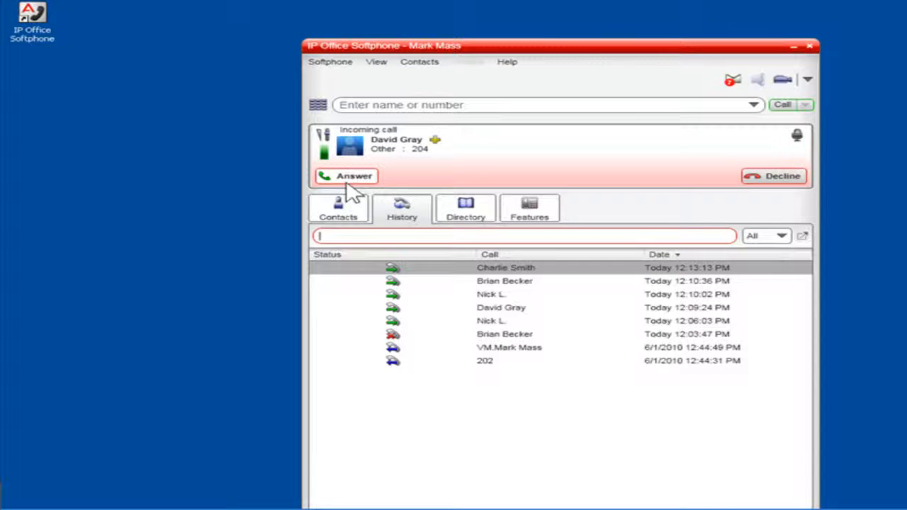
click(346, 175)
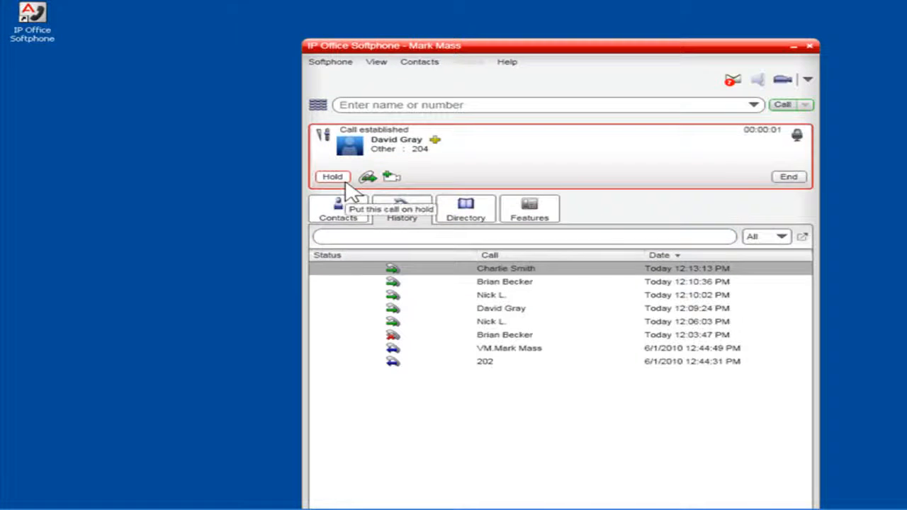
mouse_move(450, 183)
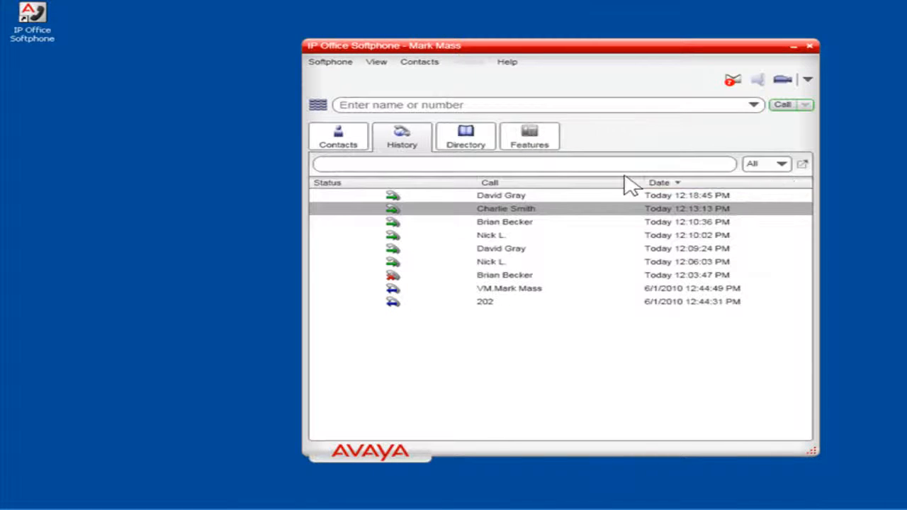
click(502, 195)
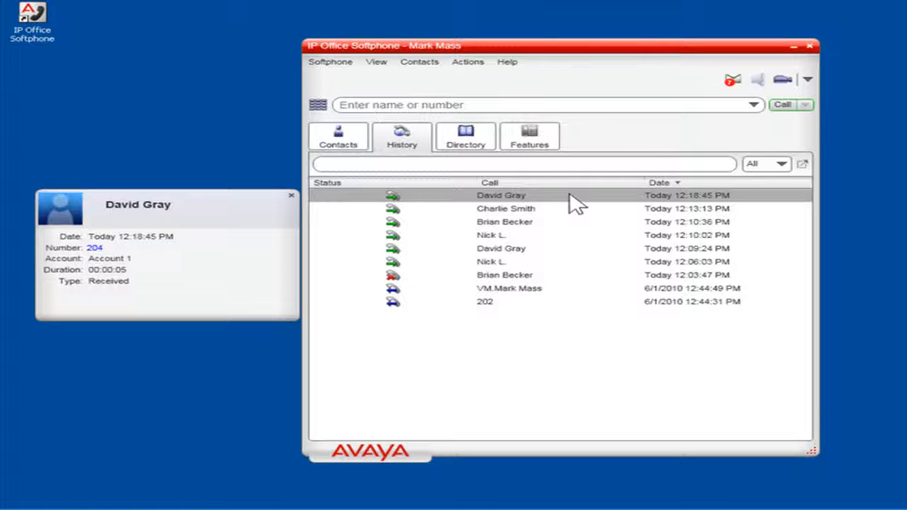
click(292, 195)
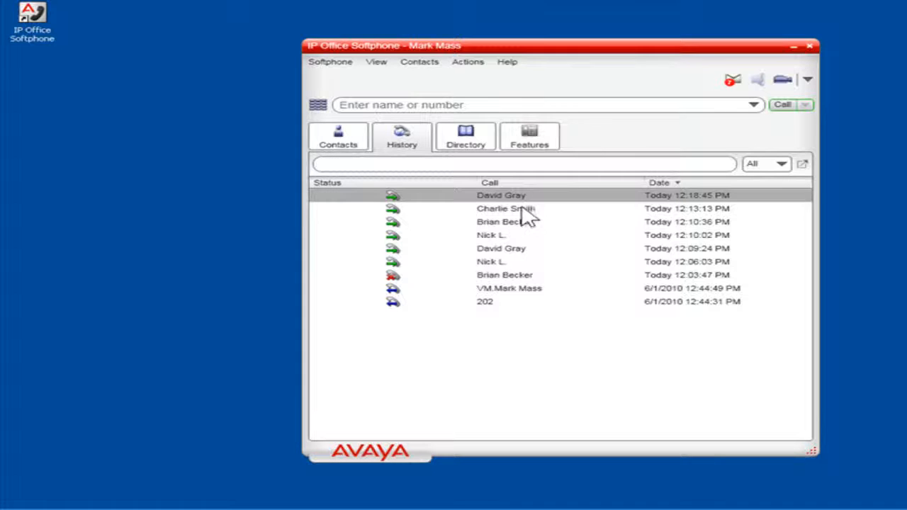
click(506, 208)
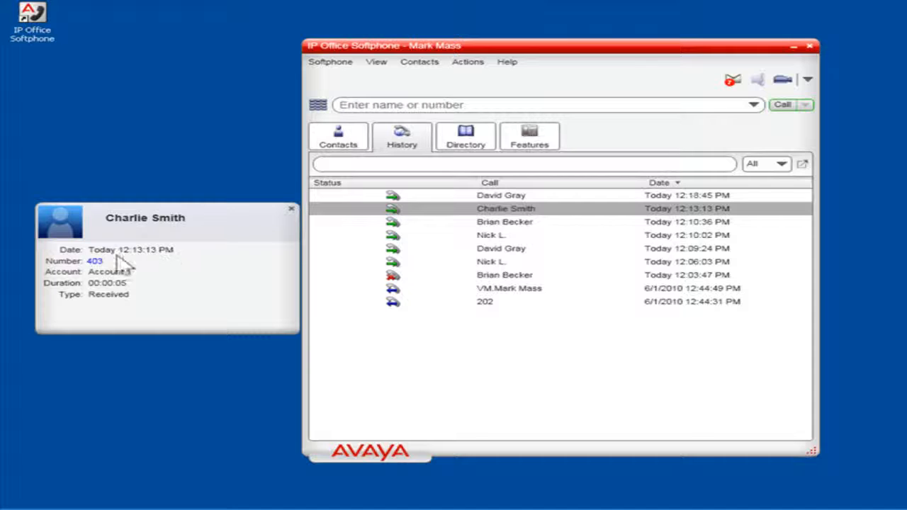
click(94, 261)
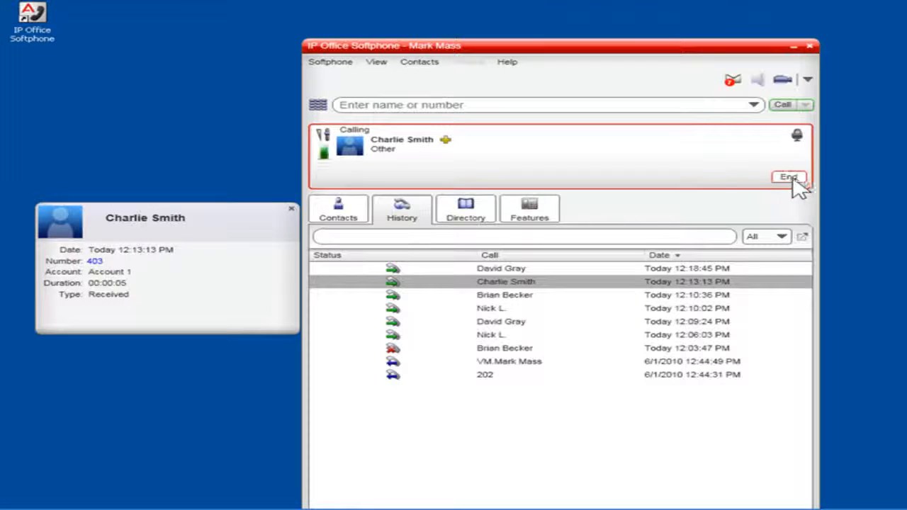
click(788, 176)
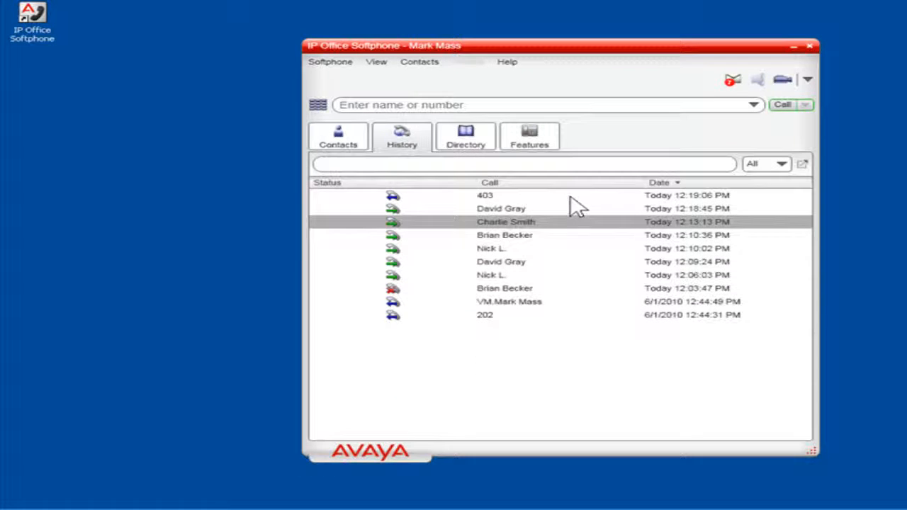
click(485, 195)
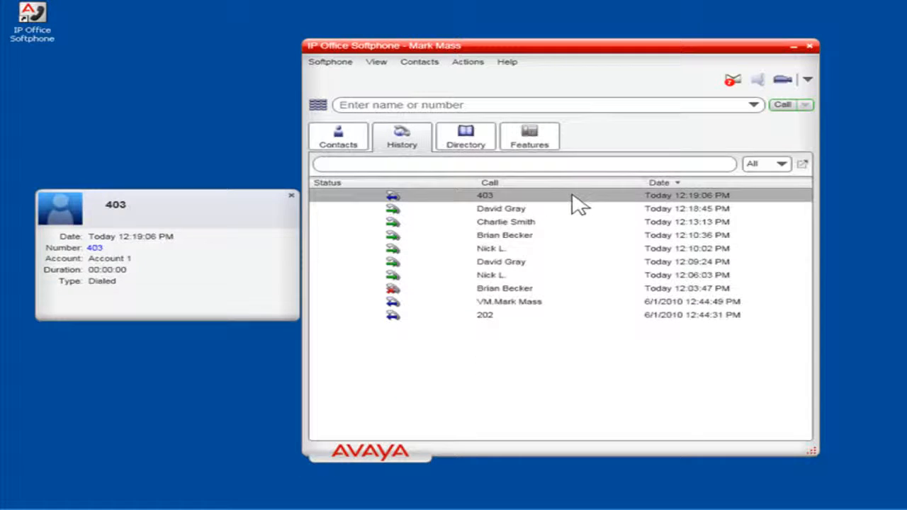
click(292, 196)
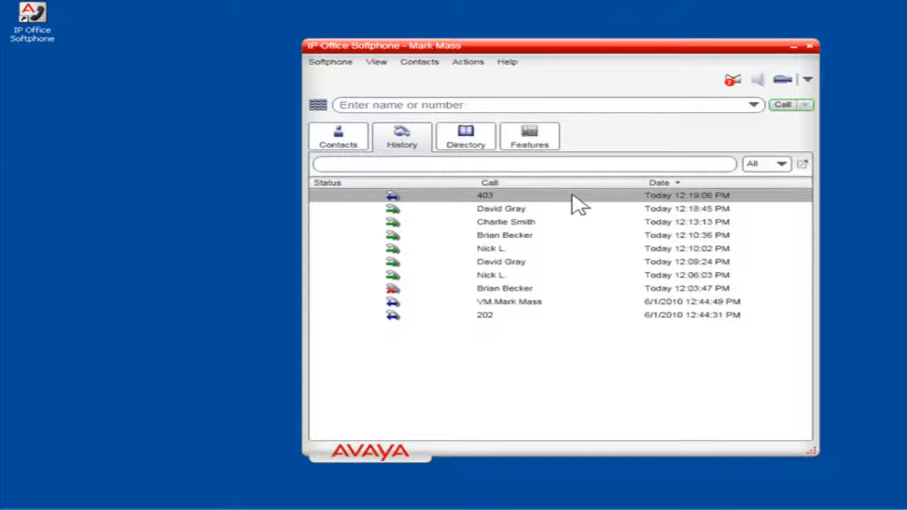